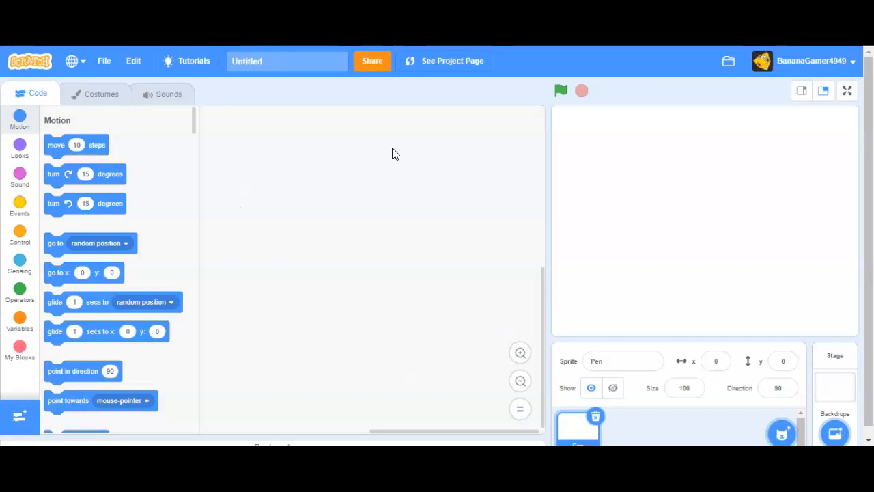
mouse_move(426, 235)
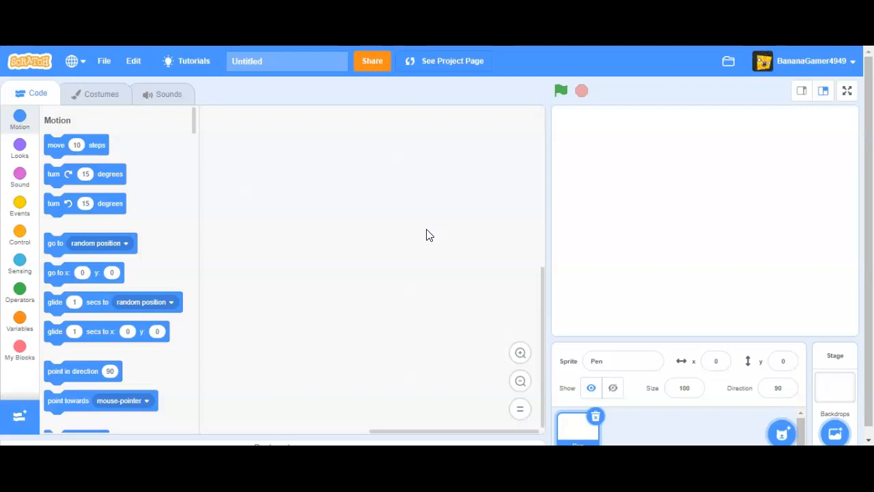
mouse_move(784, 161)
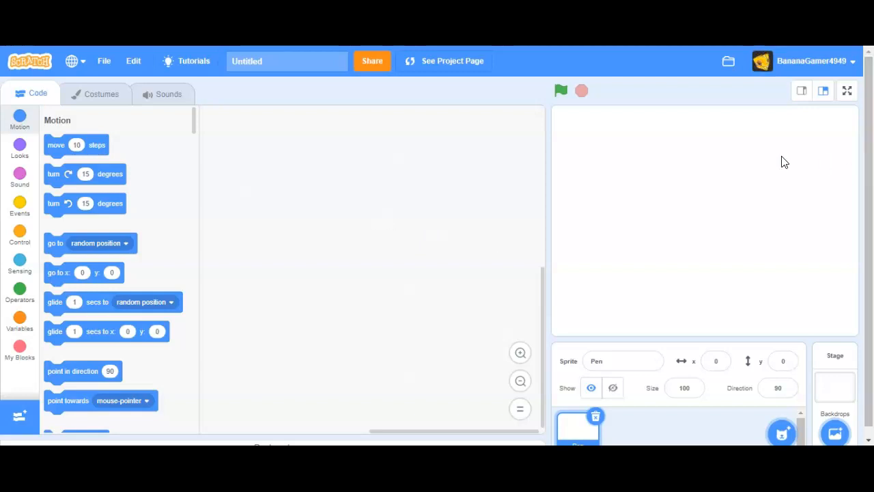
mouse_move(362, 170)
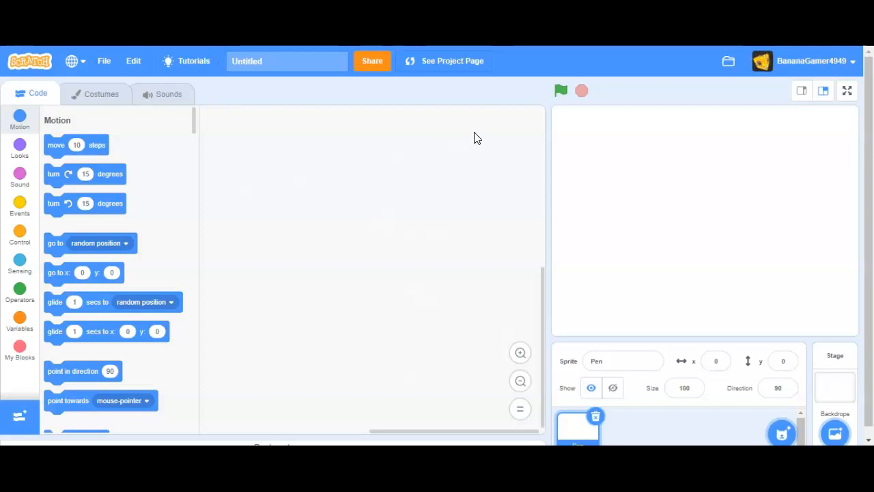
mouse_move(369, 142)
type("Pen")
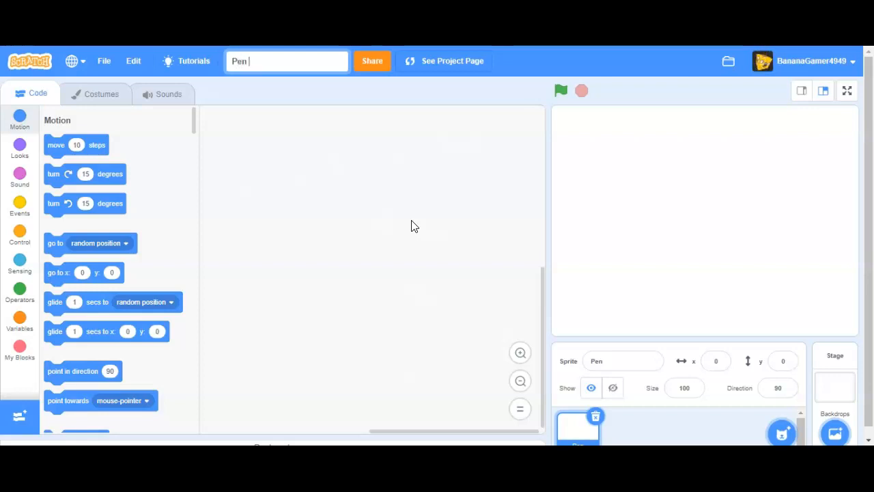
- Rename the project title to 'Pen Platformer Tutorial'
type("Platformer Tu")
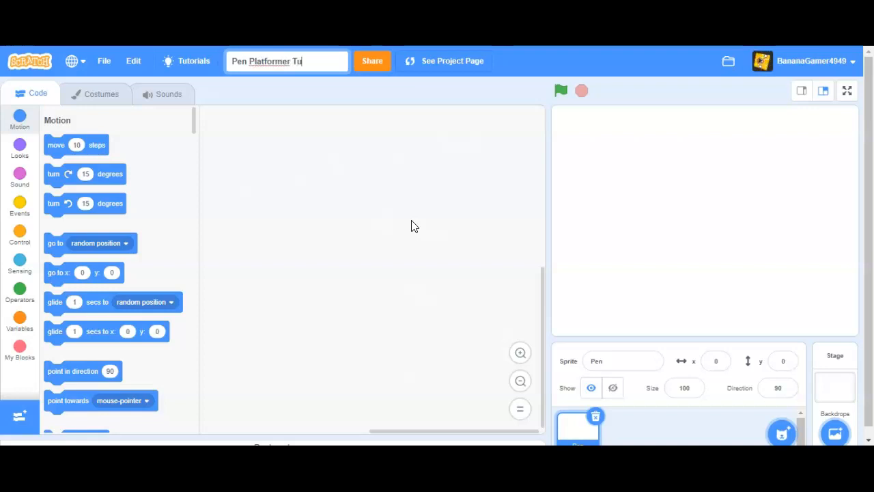
type("torial")
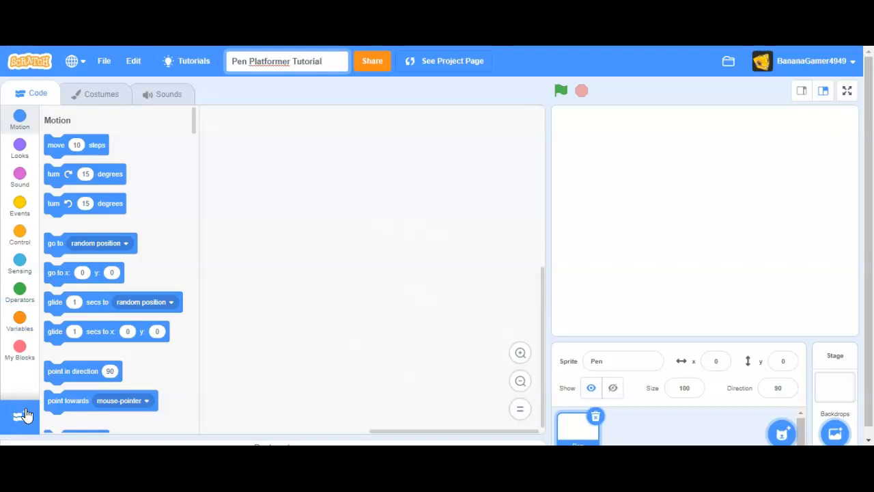
- Add the Pen extension and clear the trial pen blocks from the scripts area
left_click(19, 234)
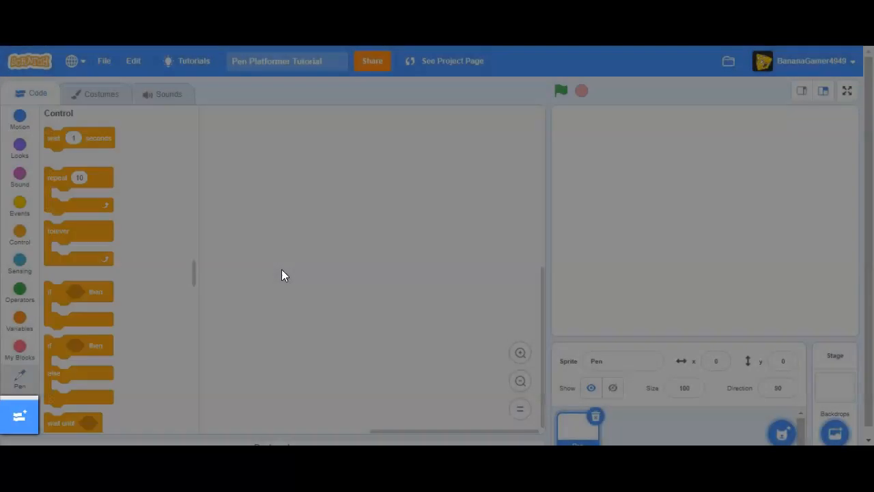
left_click(19, 377)
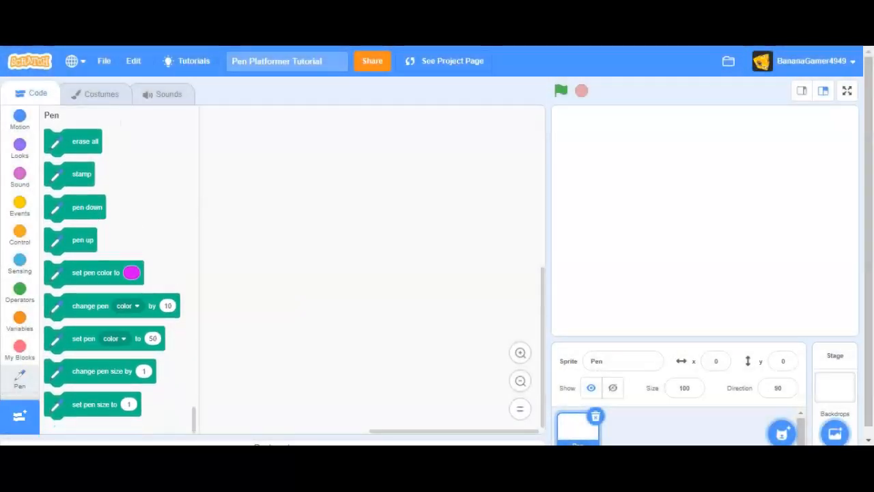
mouse_move(77, 207)
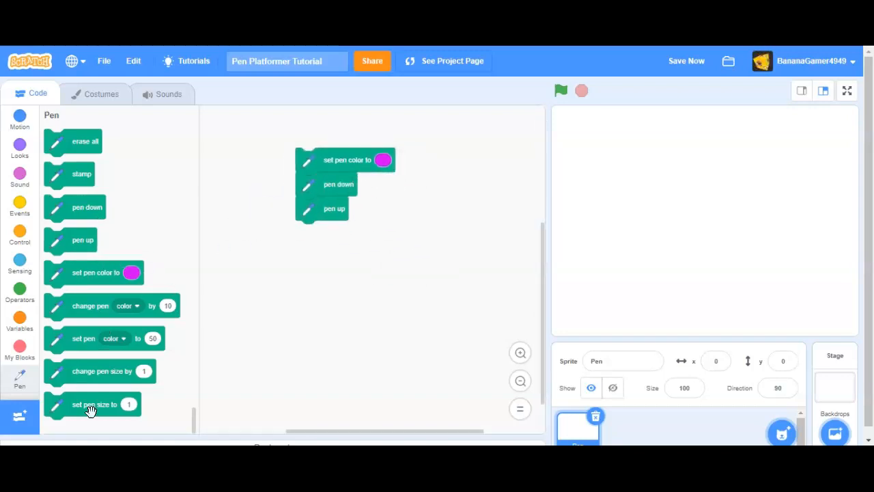
left_click_drag(92, 404, 344, 183)
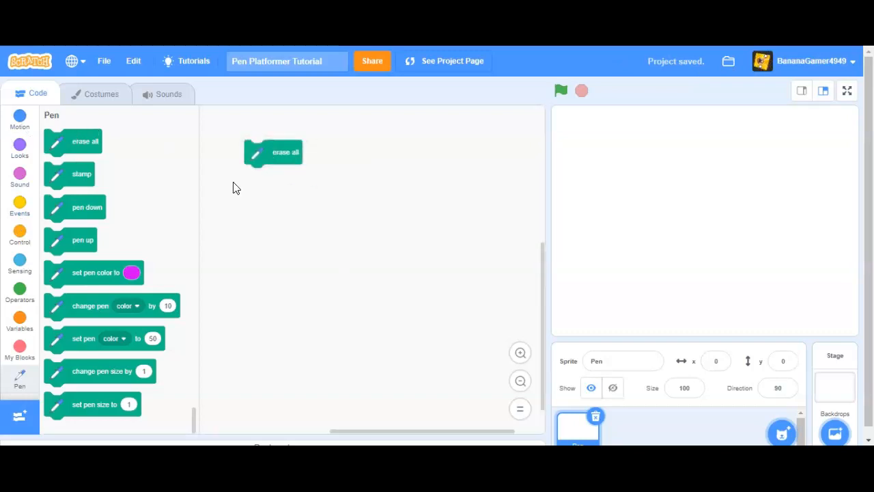
- Build a green-flag script with a forever loop containing erase all
left_click(19, 208)
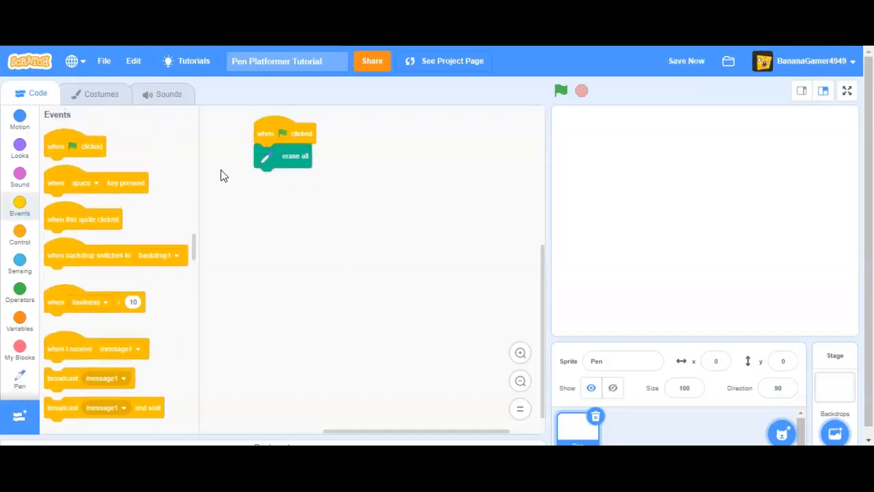
left_click(19, 234)
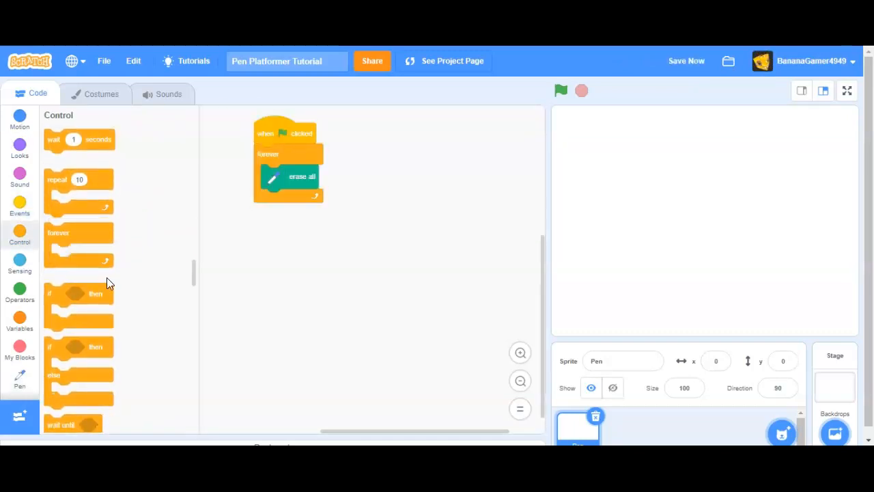
left_click(20, 348)
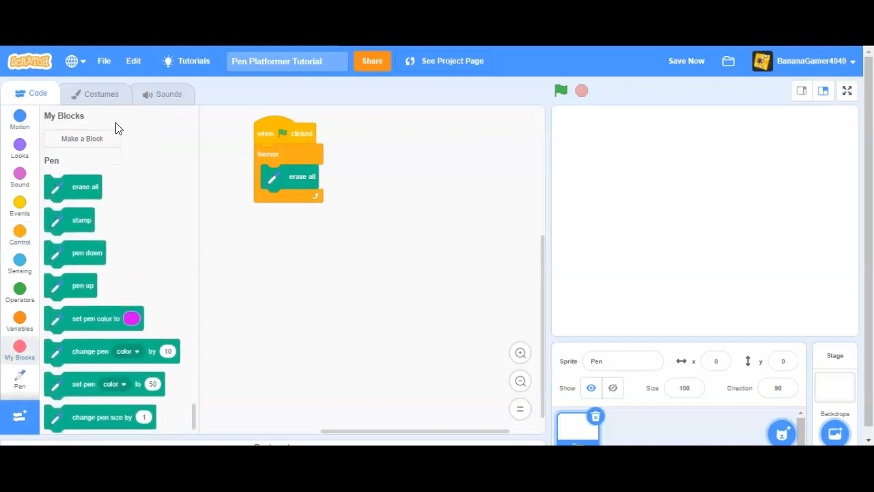
- Start a custom block named Draw with number inputs X, Y and a 'To' label
left_click(82, 138)
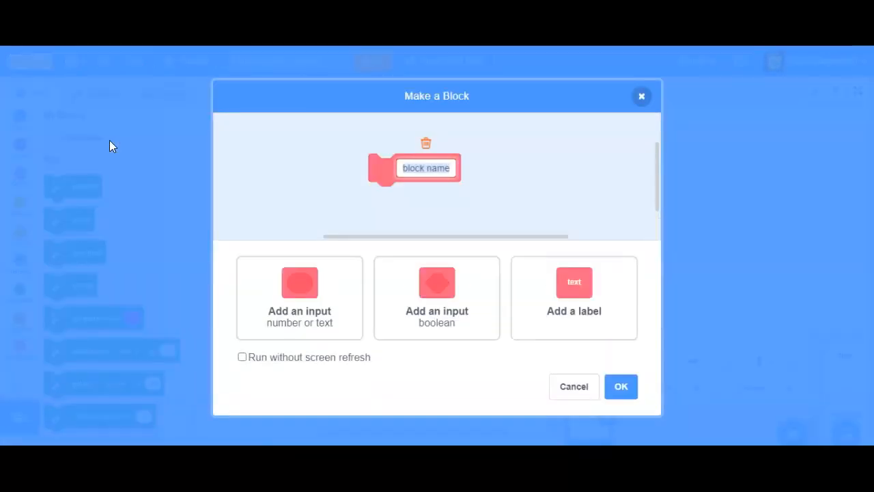
type("Draw")
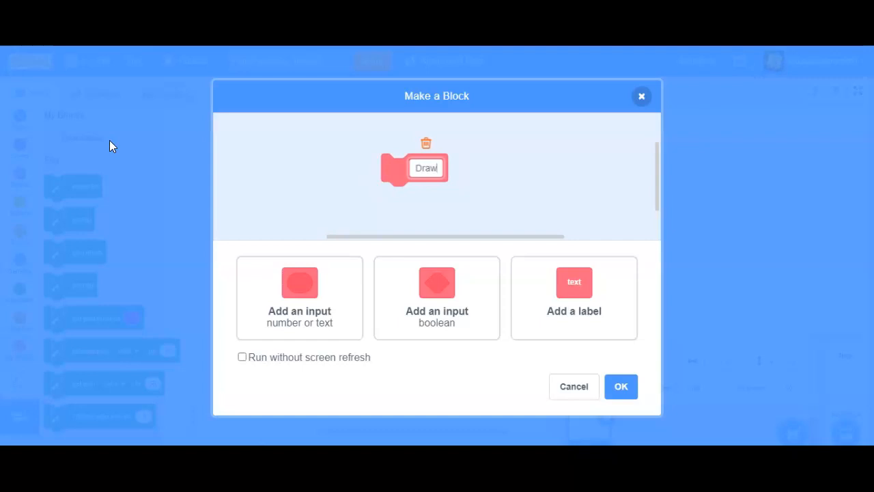
left_click(299, 281)
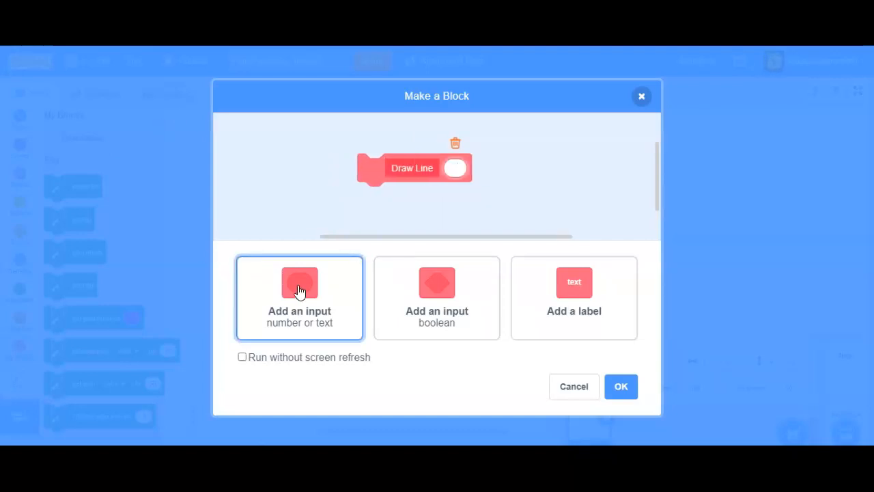
left_click(299, 298)
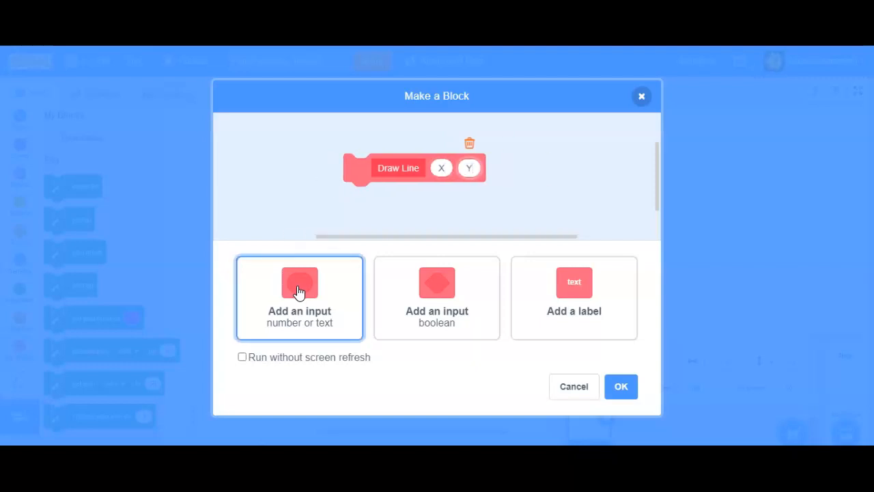
left_click(573, 297)
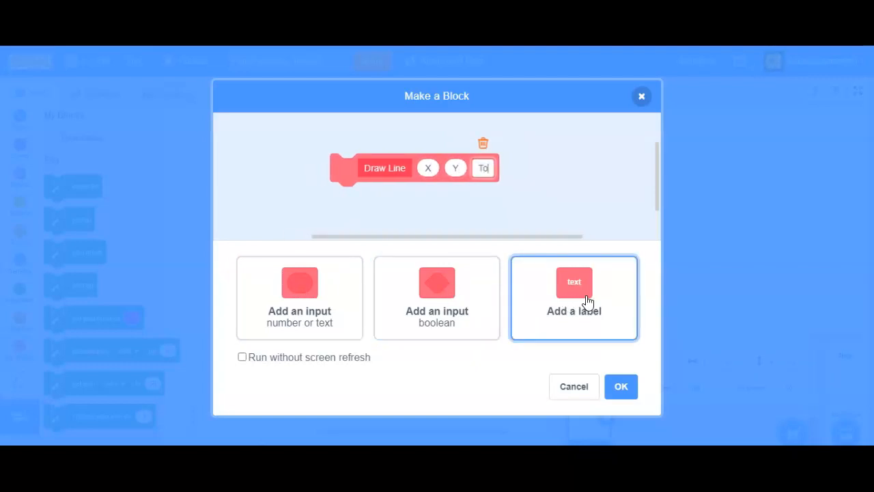
- Add number inputs X2 and Y2, enable Run without screen refresh, and create the block
left_click(299, 298)
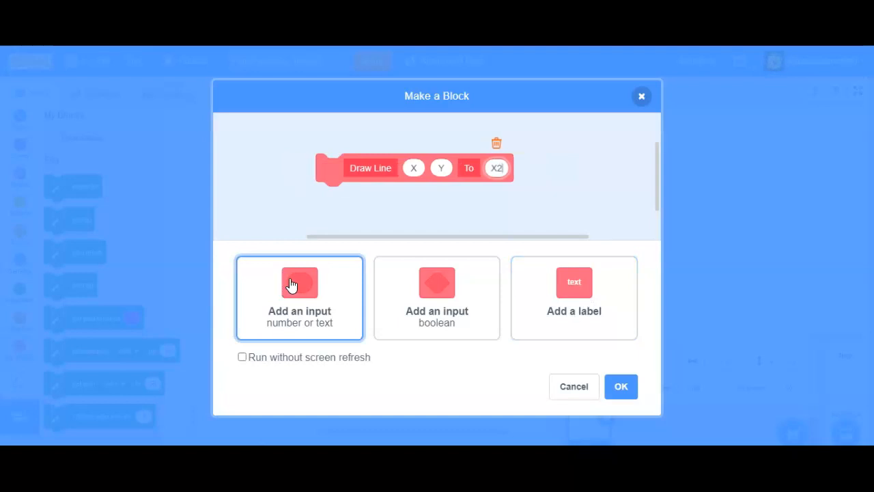
left_click(299, 281)
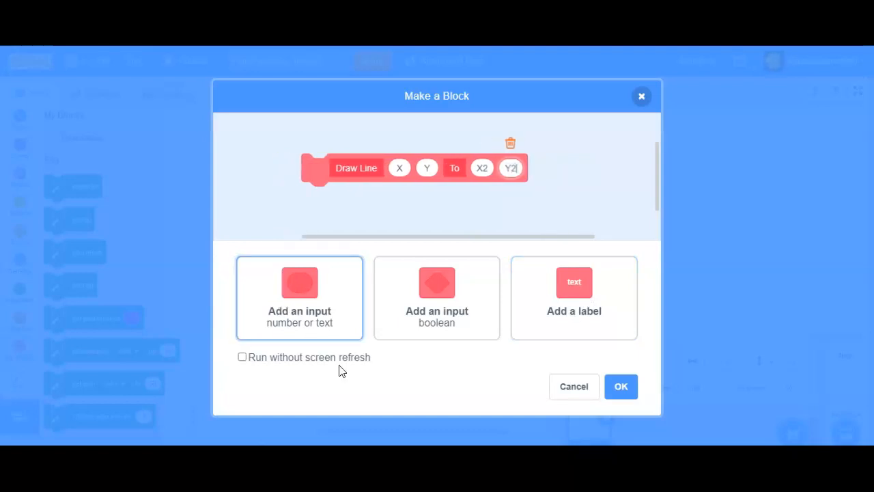
left_click(242, 357)
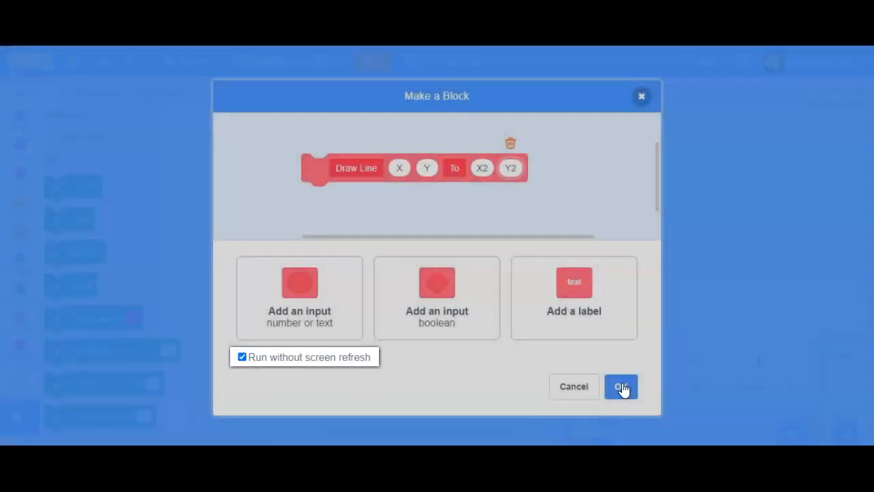
mouse_move(253, 368)
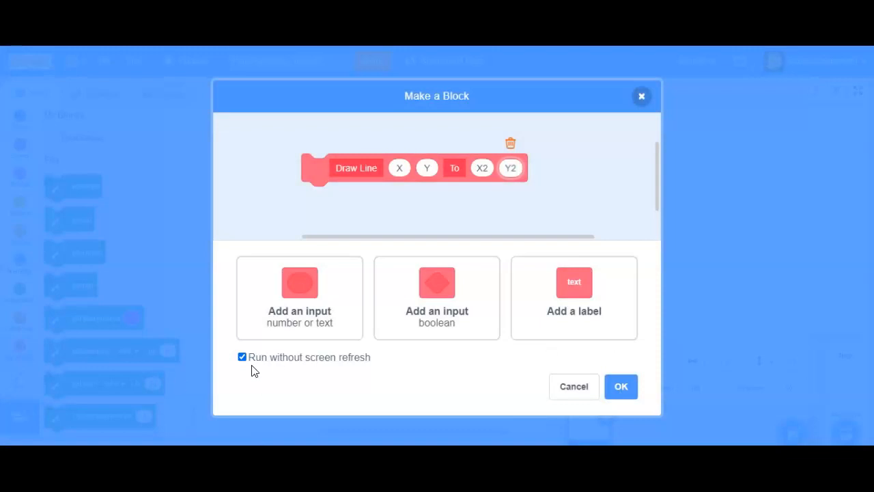
mouse_move(619, 386)
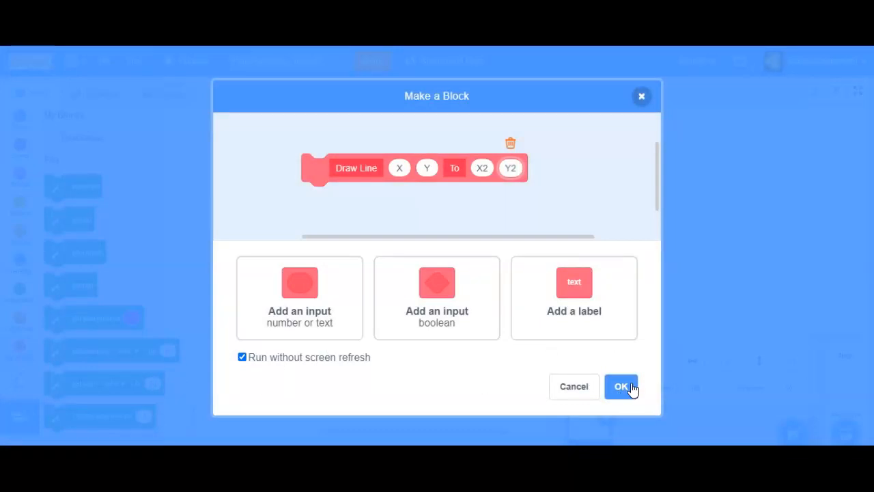
left_click(620, 385)
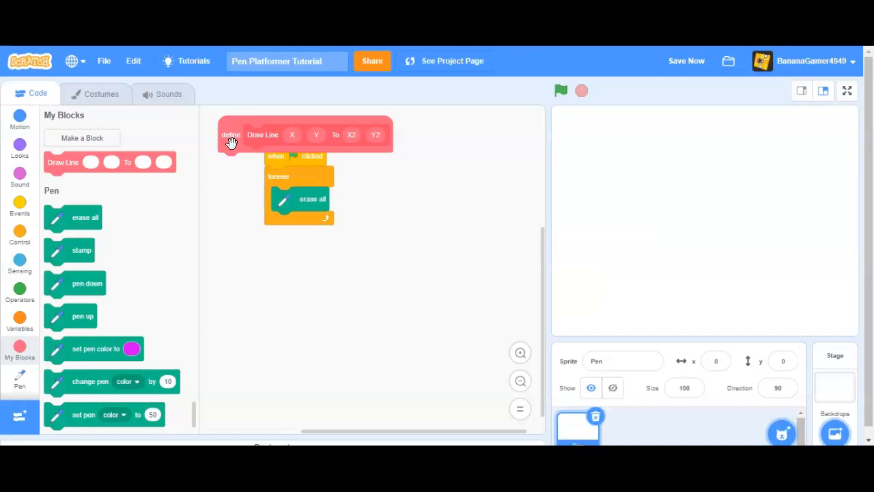
- Define Draw Line as go to X,Y, pen down, go to X2,Y2, pen up; place it in the forever loop
left_click_drag(306, 136, 430, 179)
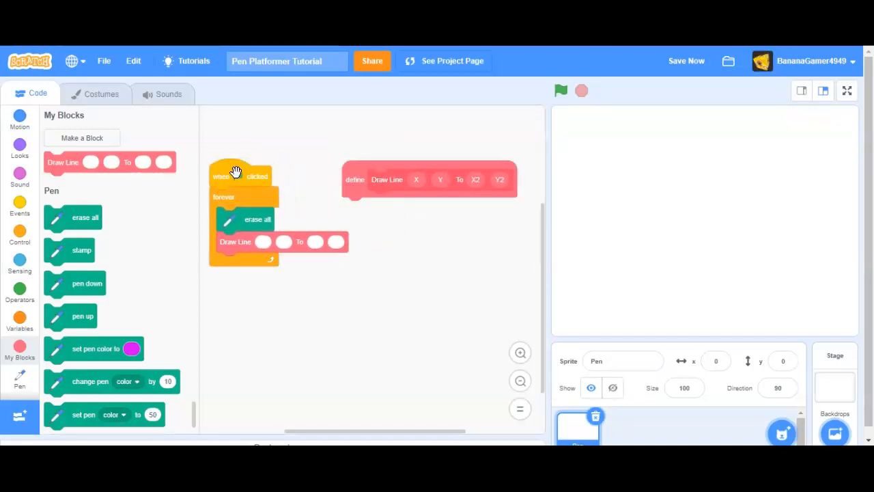
left_click(20, 120)
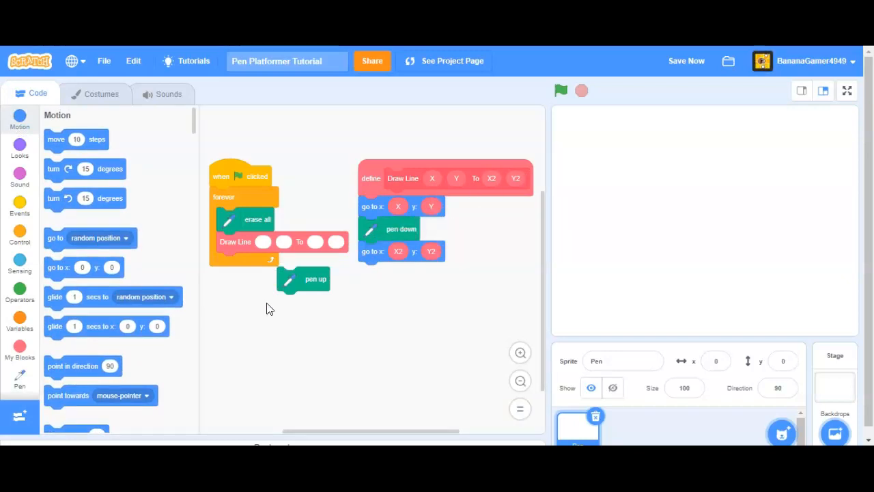
left_click_drag(315, 279, 396, 273)
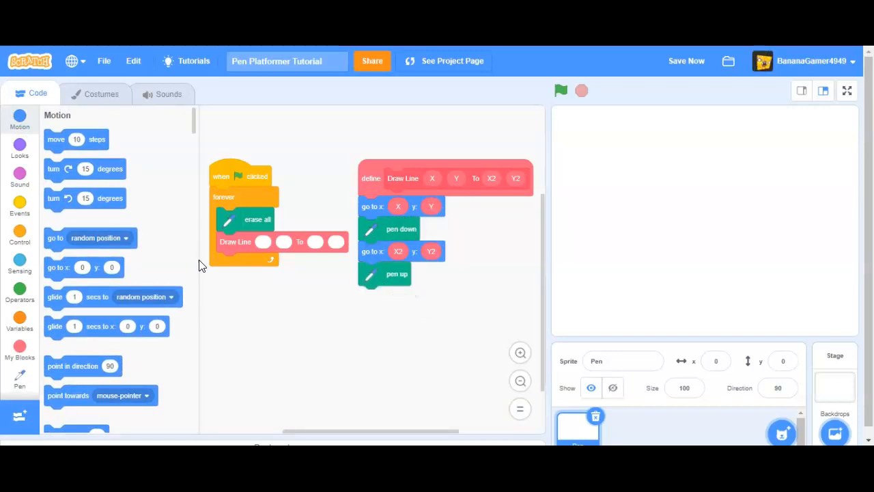
left_click(263, 241)
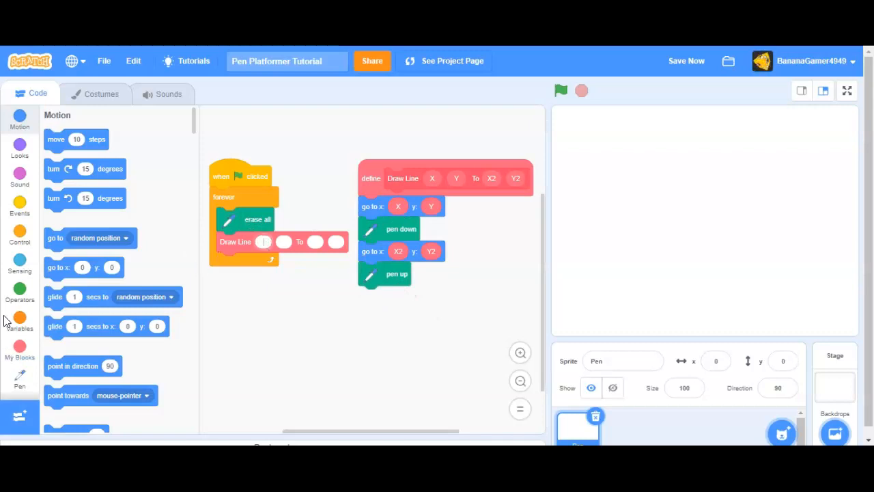
- Set pen color magenta and size 50, give Draw Line -240,-100 to 240,-100, and run the project
left_click(19, 380)
type("24")
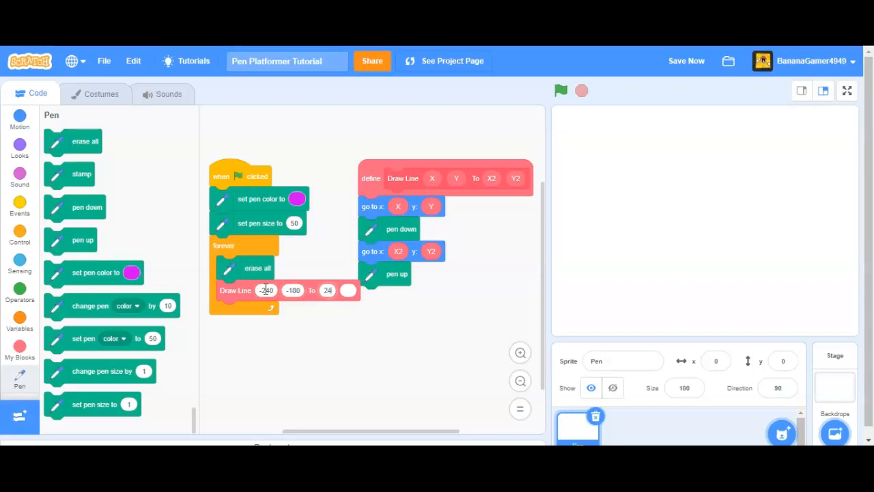
left_click(560, 90)
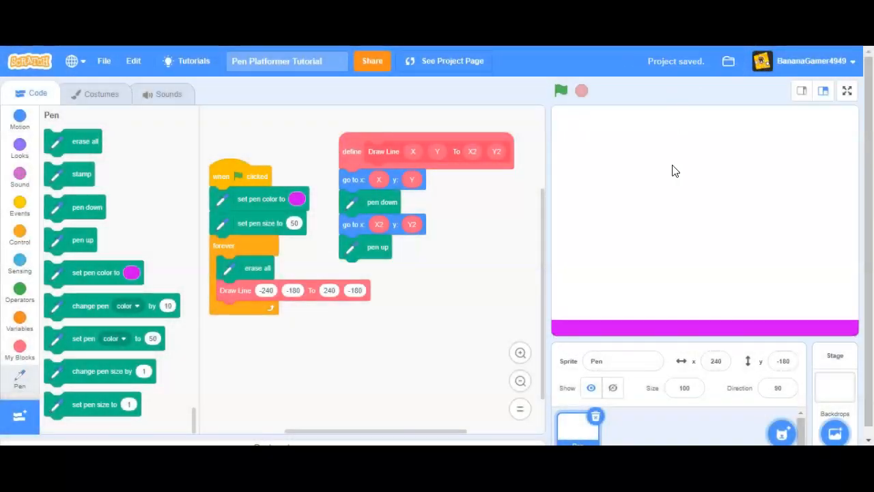
mouse_move(647, 204)
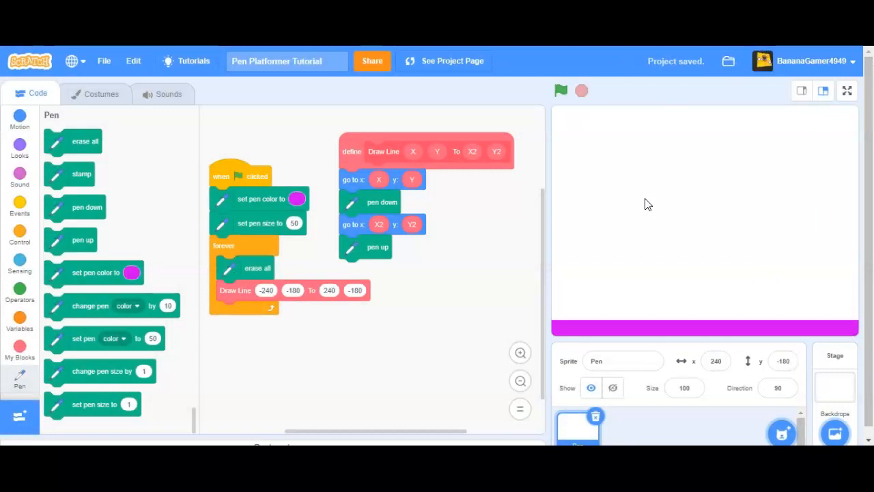
mouse_move(776, 220)
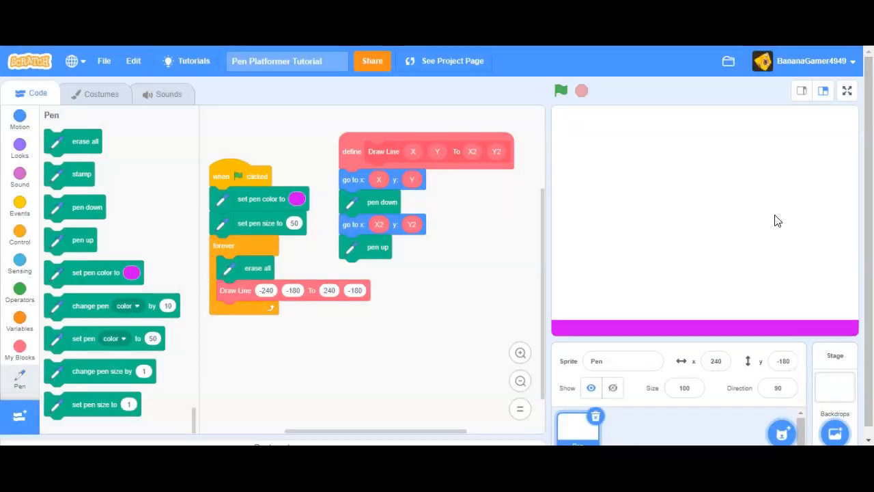
mouse_move(795, 221)
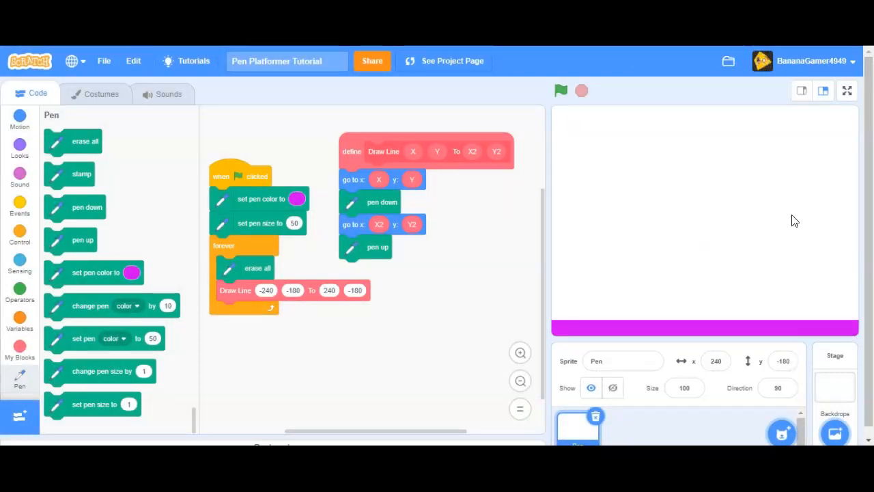
mouse_move(631, 210)
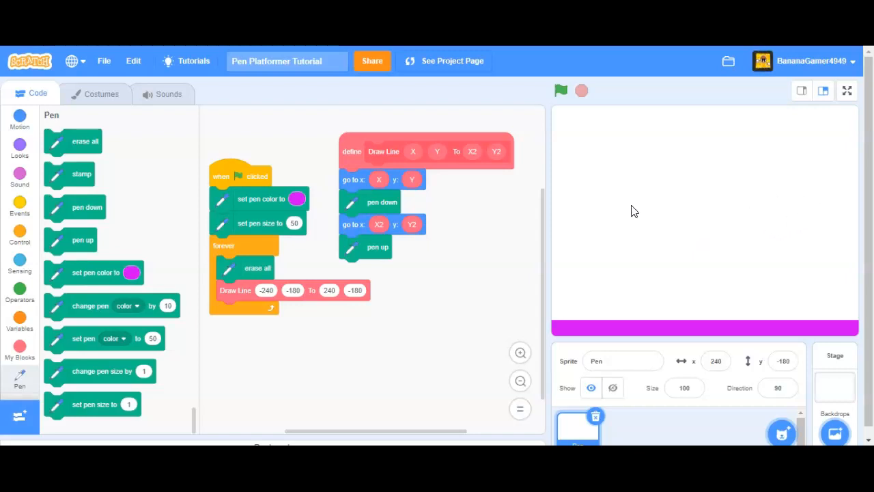